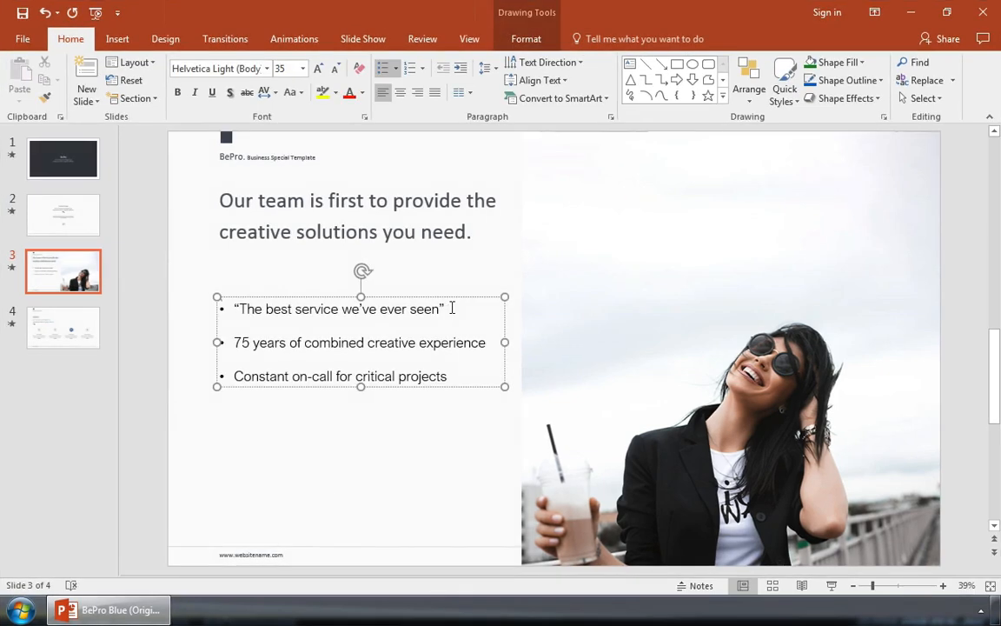
# Type a 1 right after the closing quote of the first bullet on slide 3
pyautogui.write('1')
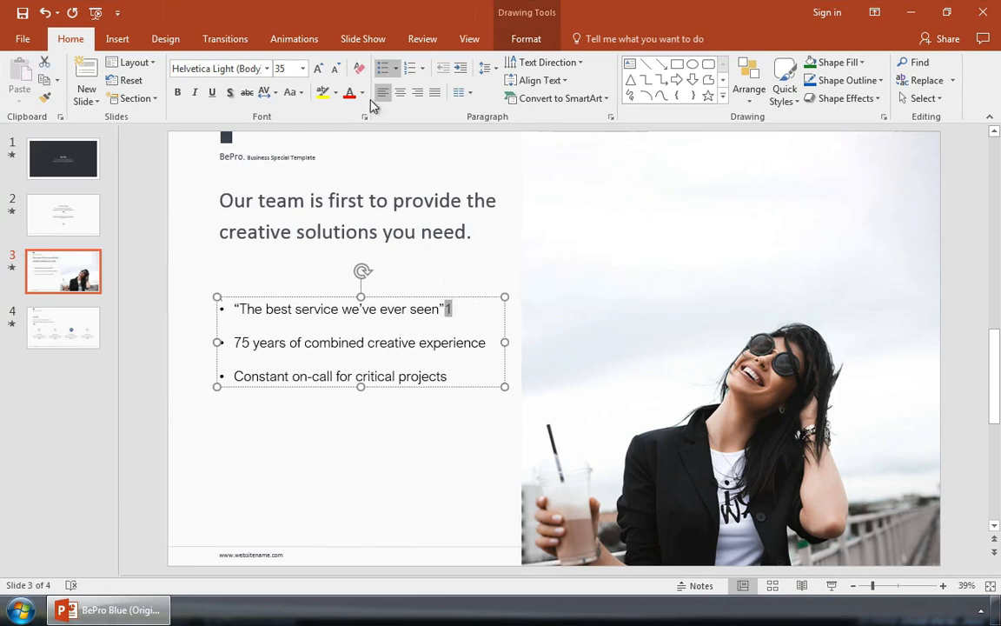
# Format the 1 after the quoted bullet as superscript in the Font dialog
pyautogui.click(364, 117)
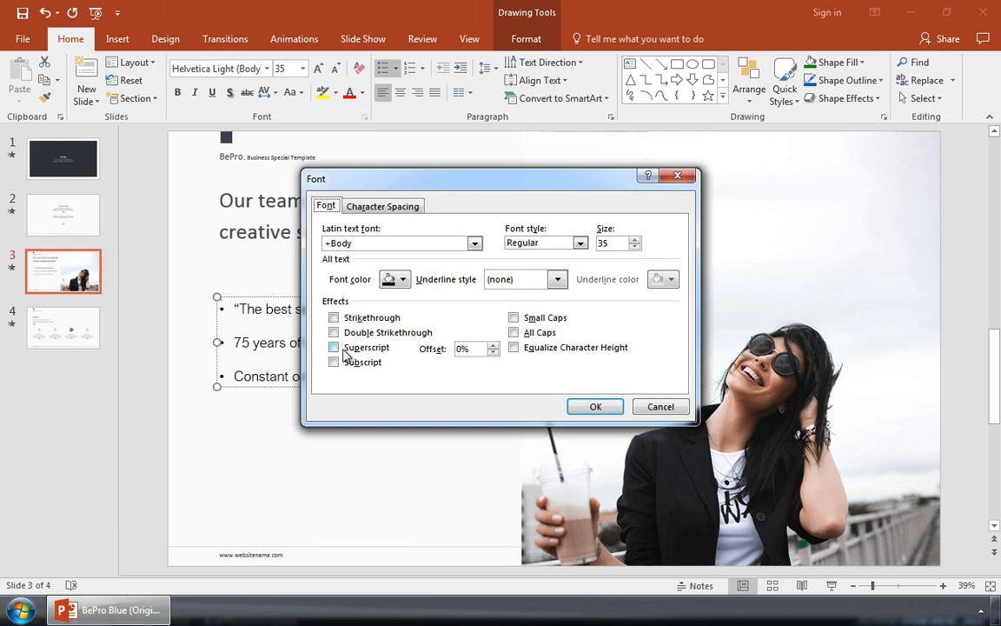
pyautogui.click(595, 406)
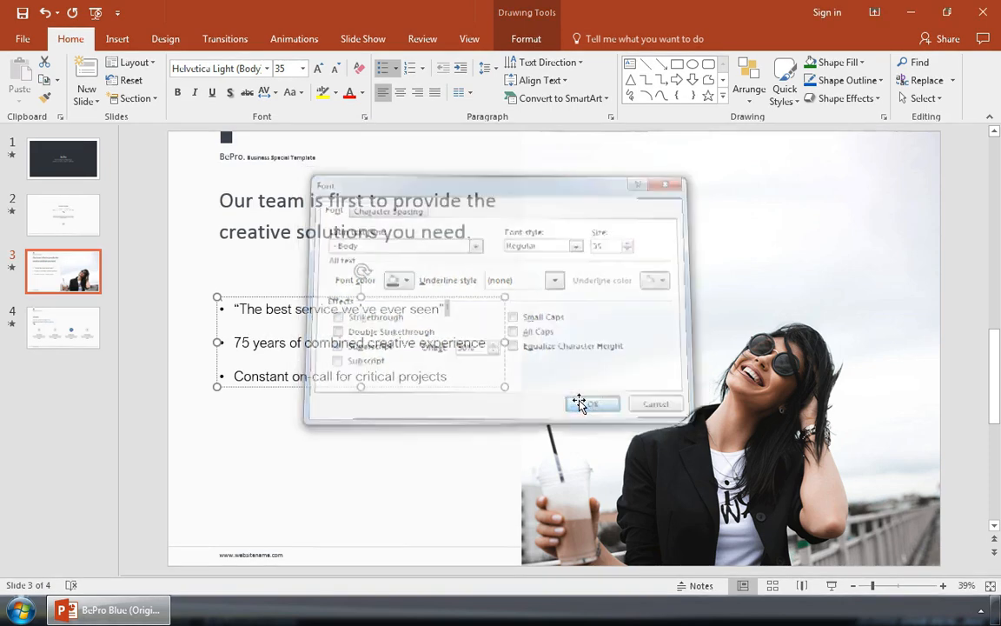
pyautogui.click(591, 403)
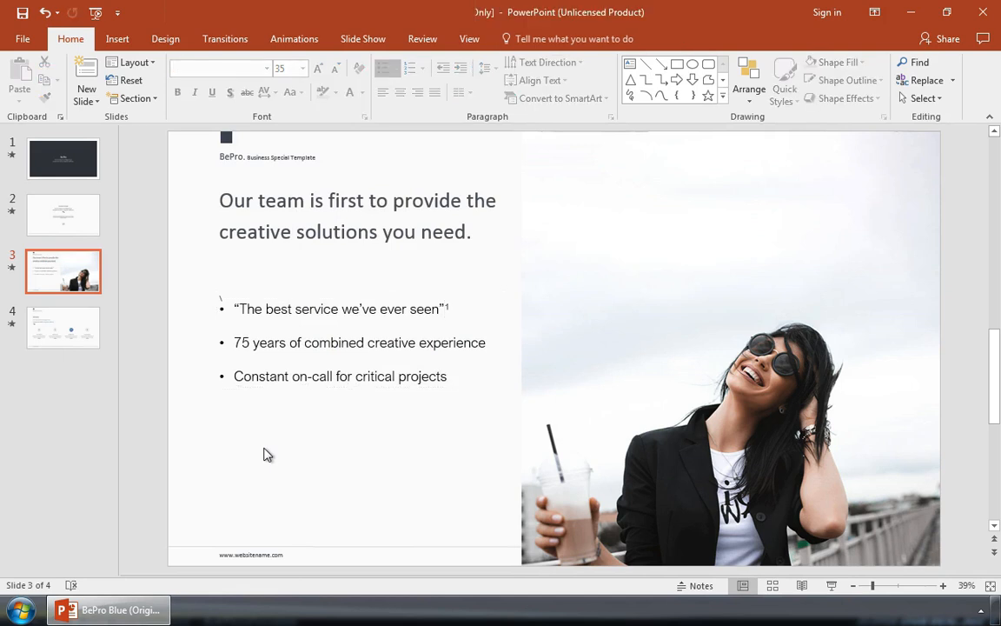
# Insert a text box at the slide bottom reading '1 Testimonials, Our Website'
pyautogui.click(117, 38)
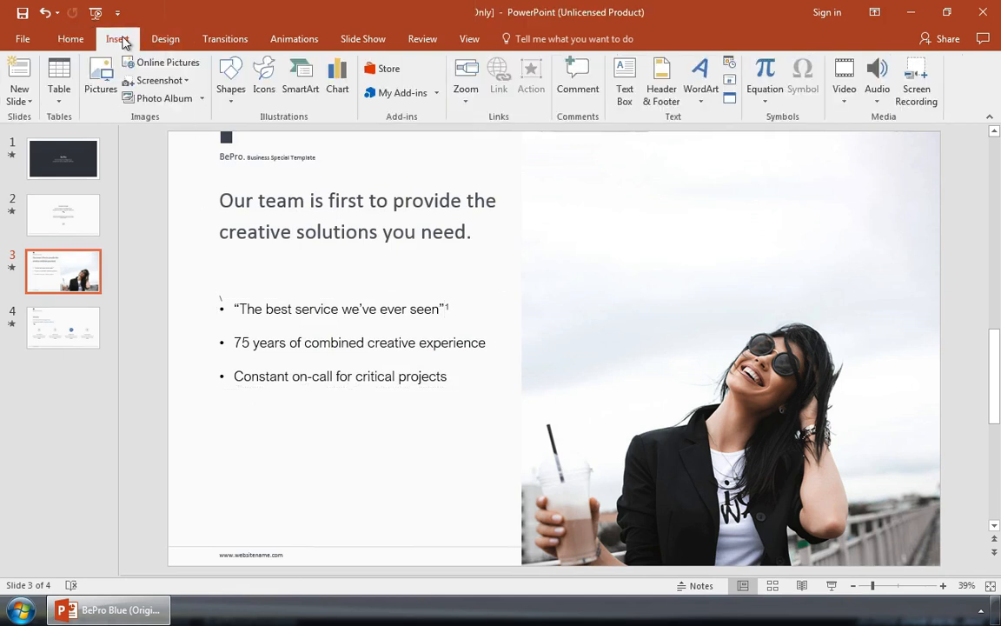
pyautogui.click(624, 79)
pyautogui.write('1 Testimonials,')
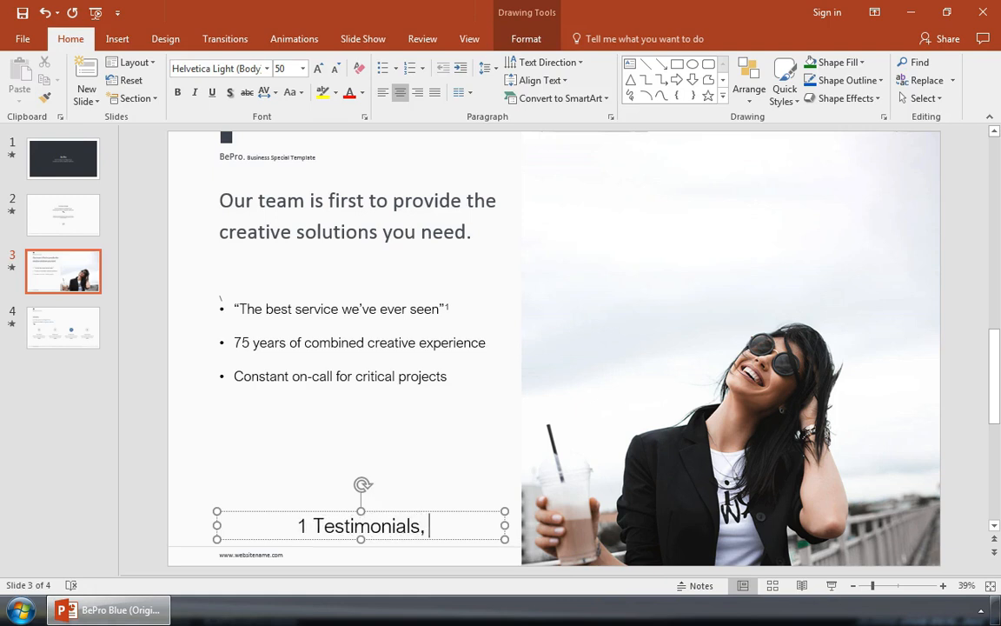
pyautogui.write('Our Website')
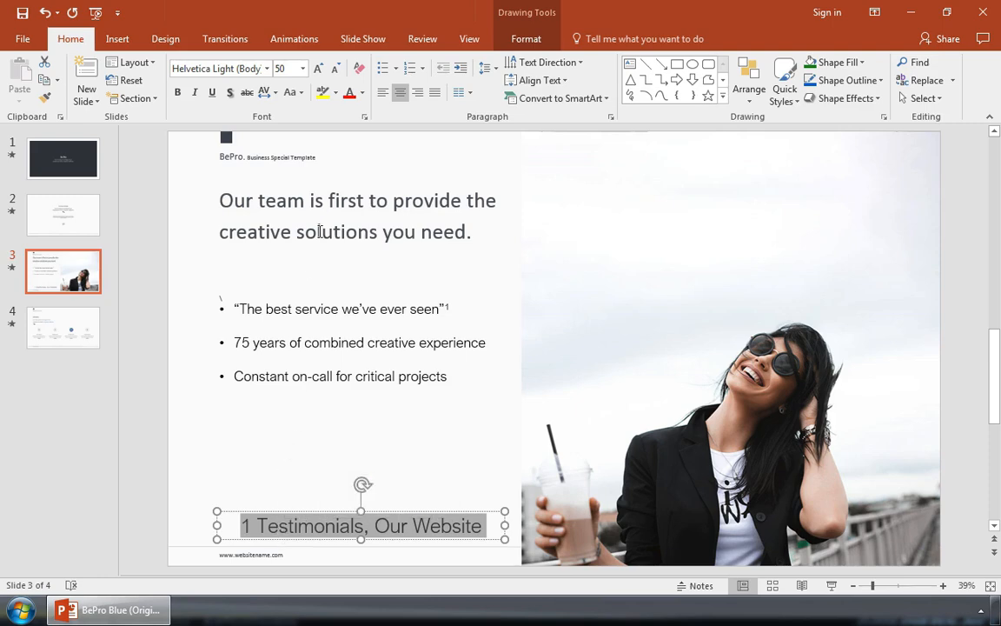
pyautogui.click(364, 115)
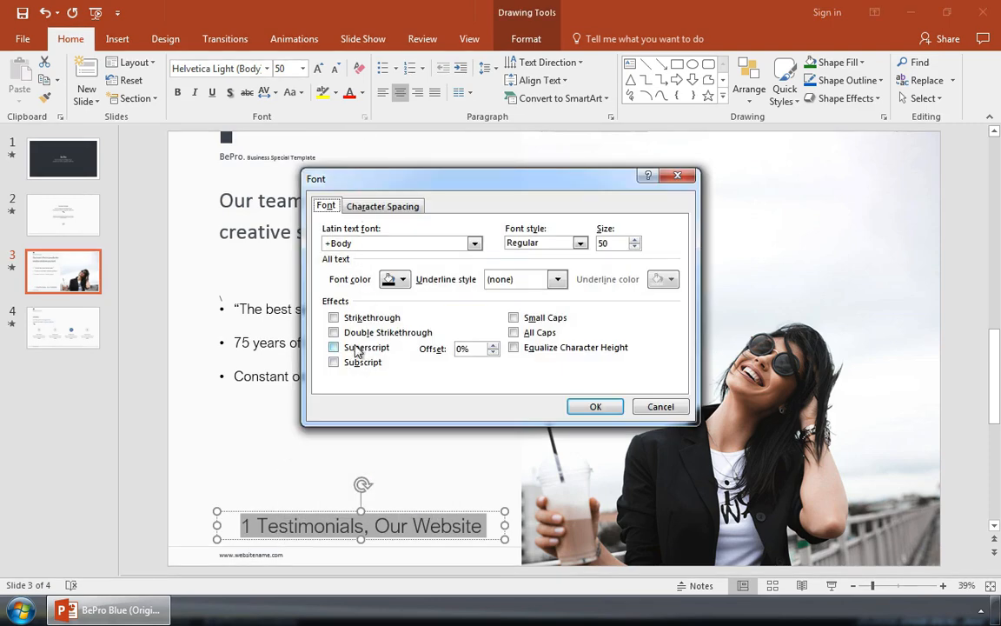